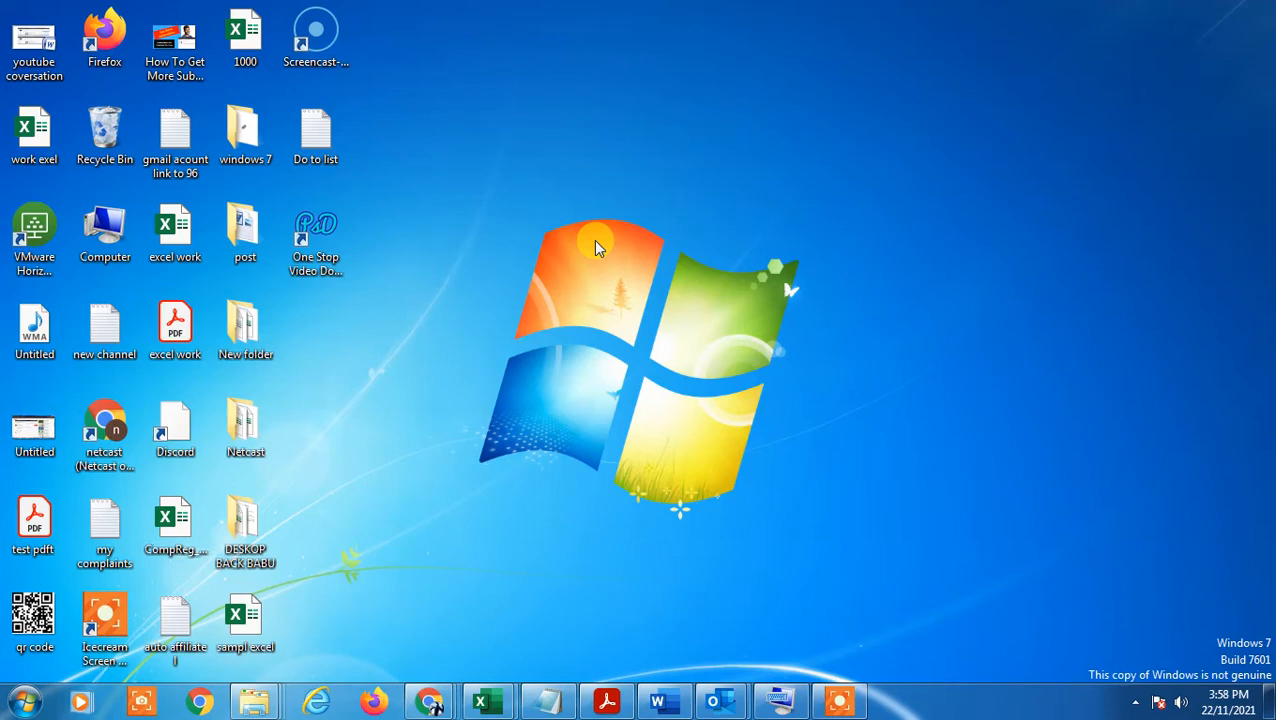
pyautogui.moveTo(722, 700)
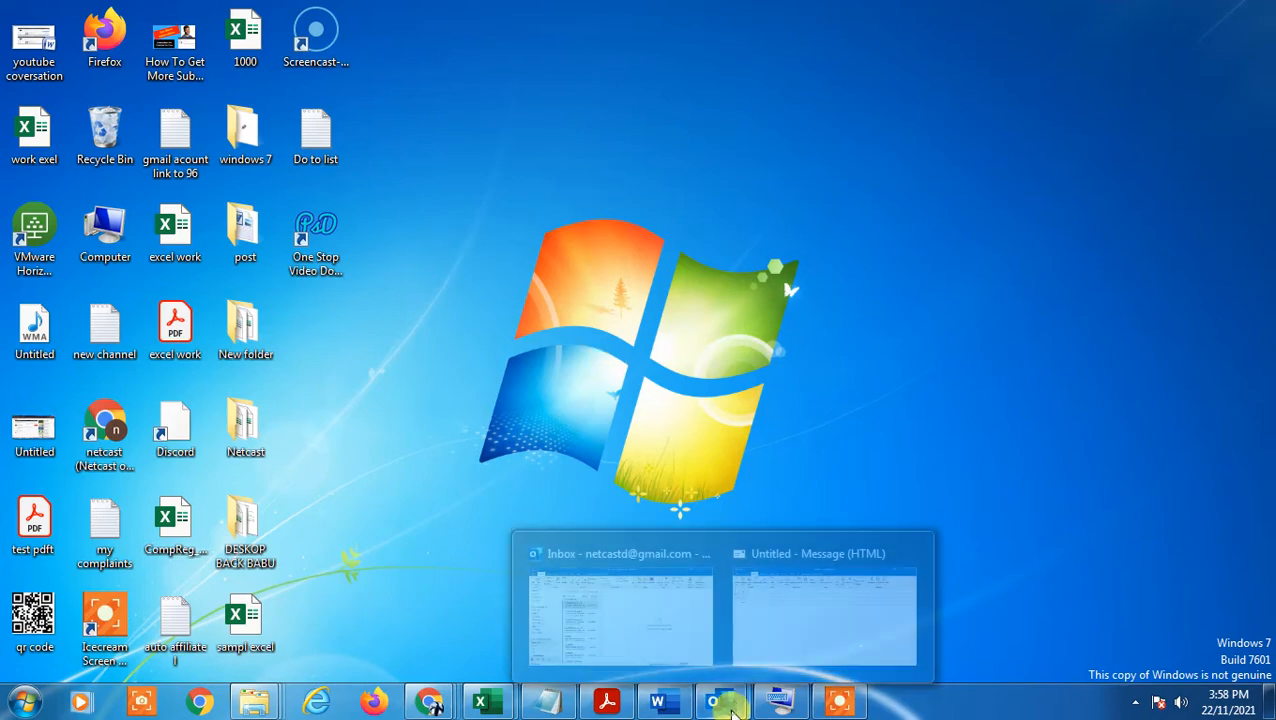
# Bring Outlook to the front and start a blank new email message
pyautogui.click(620, 605)
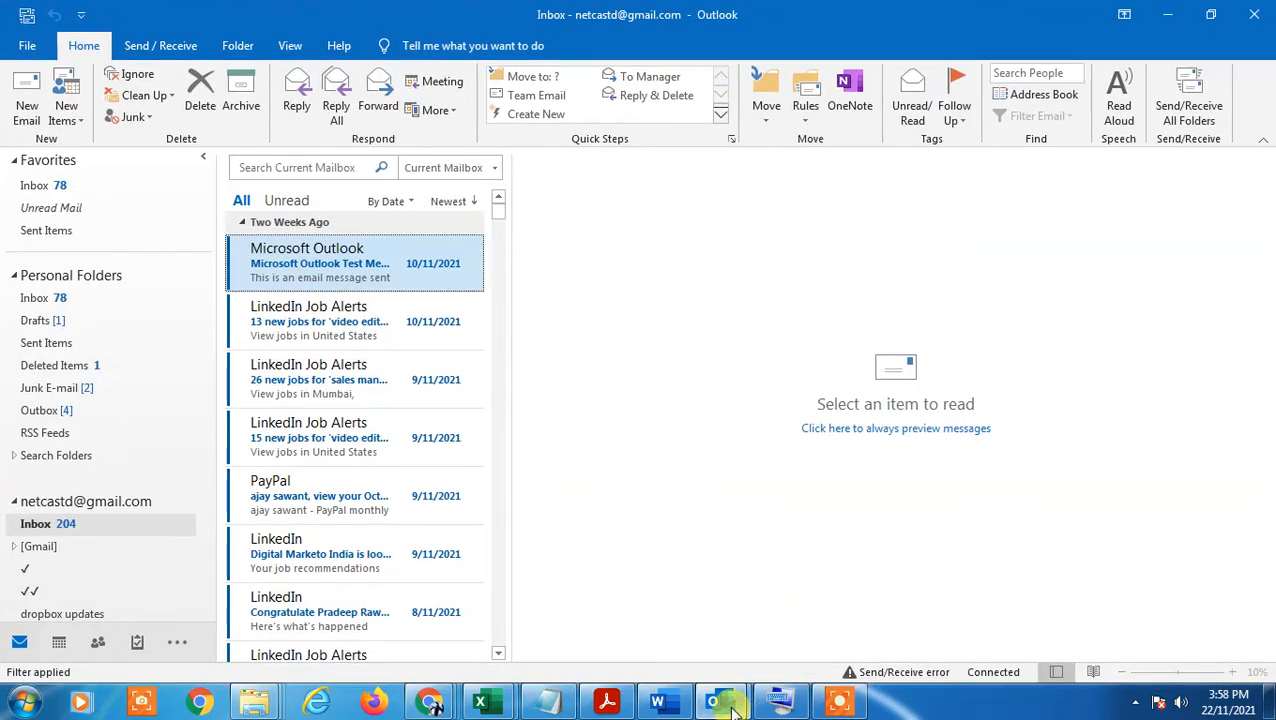
pyautogui.click(26, 95)
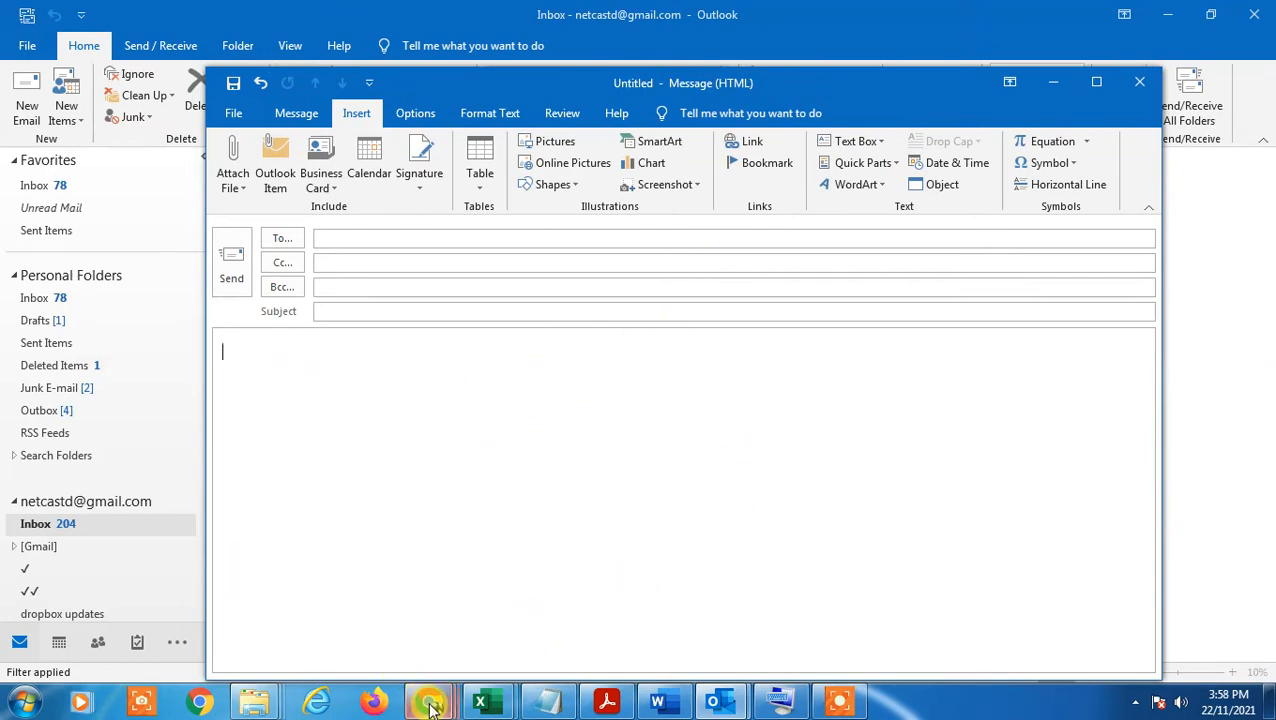
# In Chrome, scroll the Emoticon keyboard shortcuts table to the :) smiley face code
pyautogui.click(429, 700)
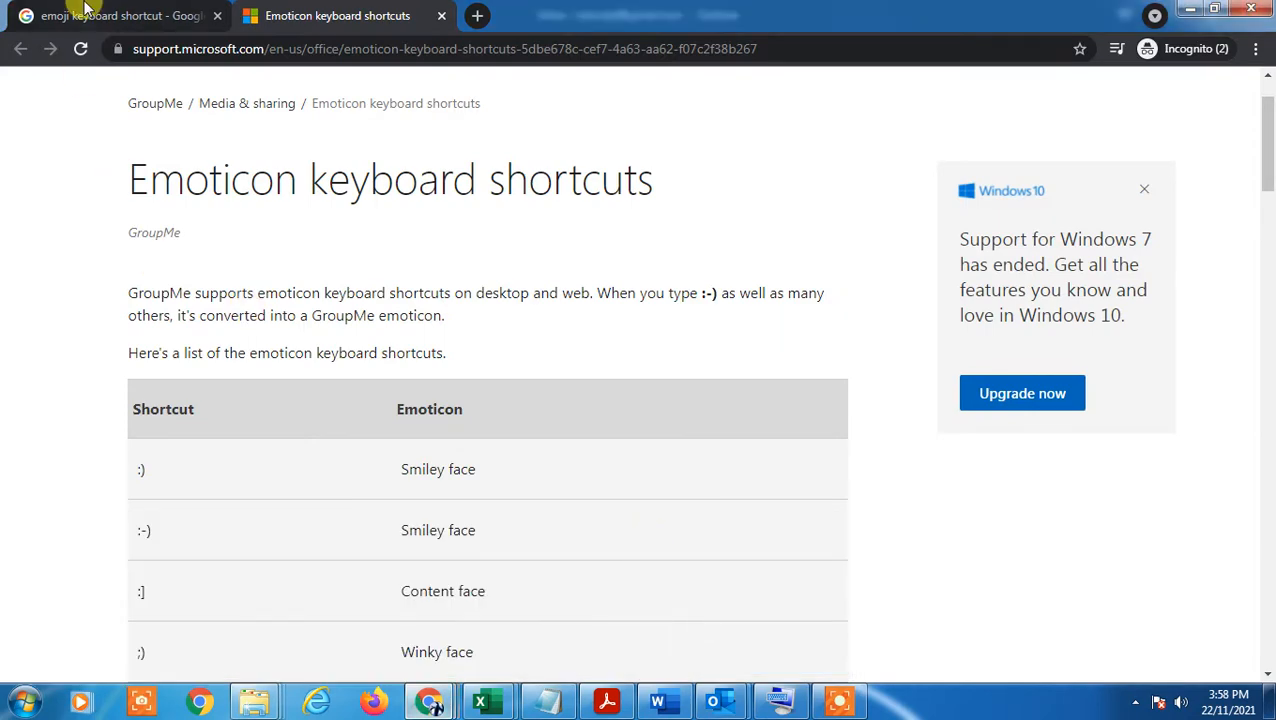
pyautogui.click(115, 15)
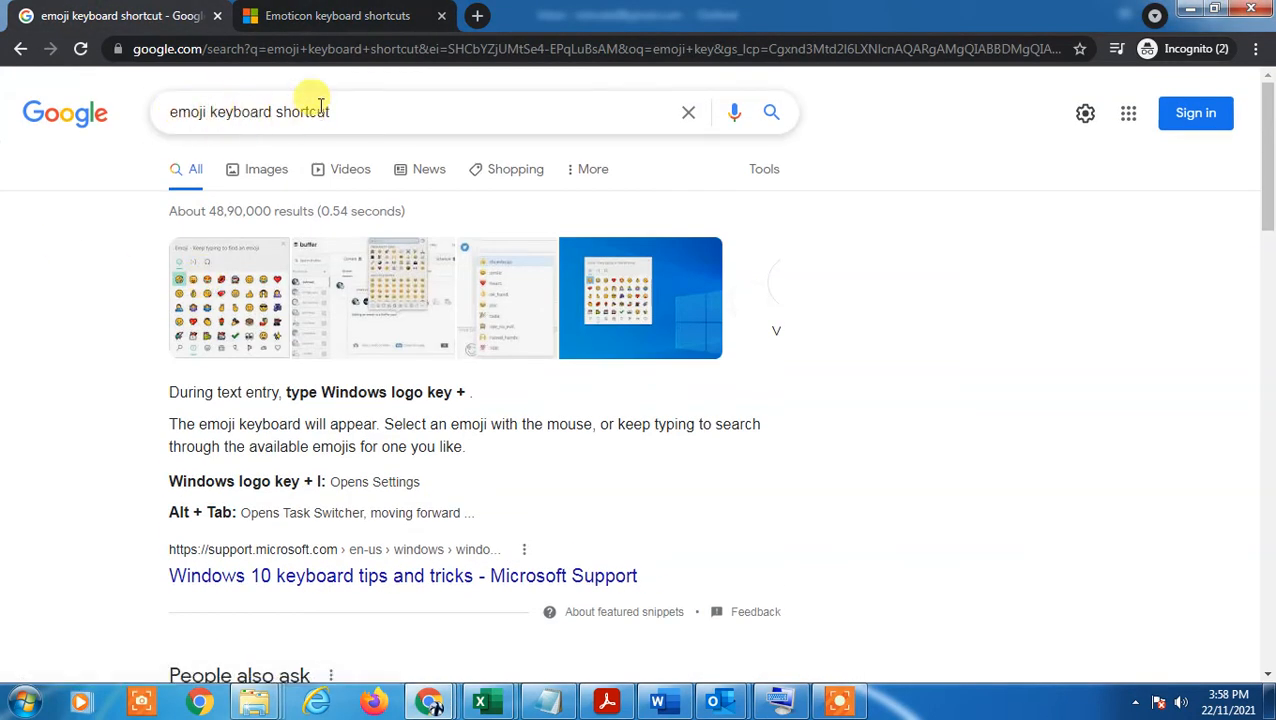
pyautogui.scroll(-3)
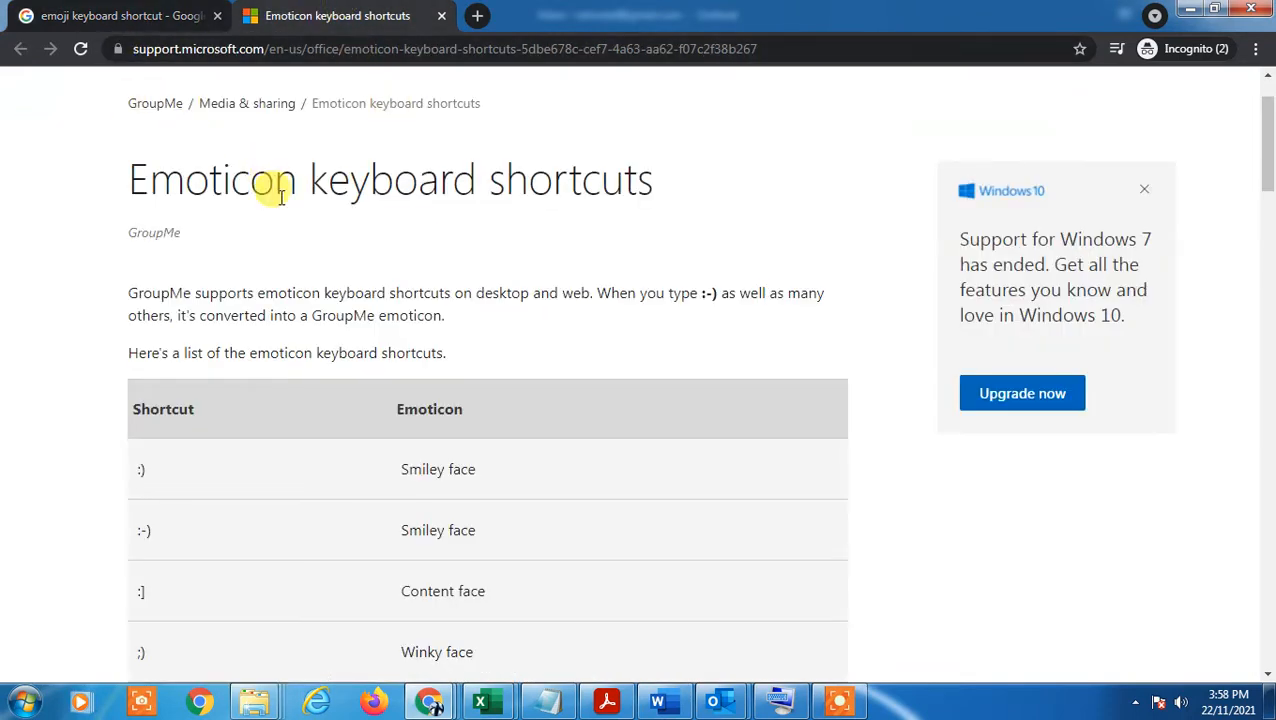
pyautogui.scroll(-3)
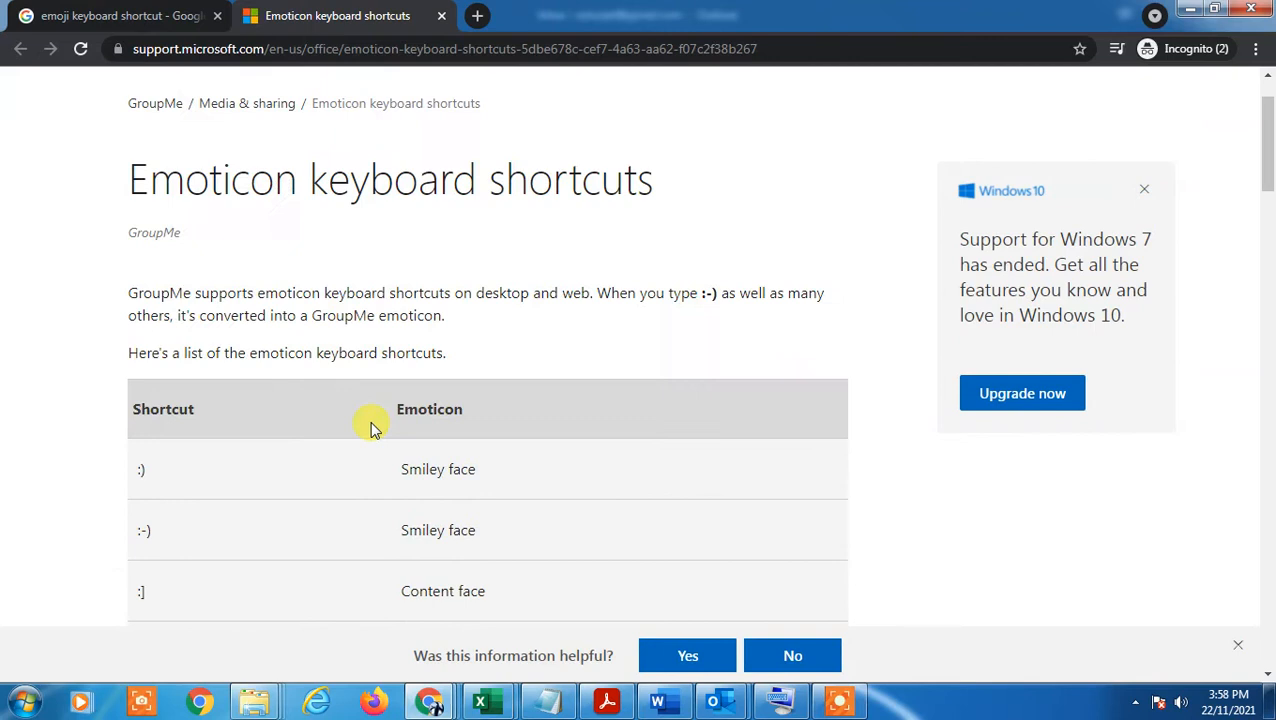
pyautogui.scroll(-3)
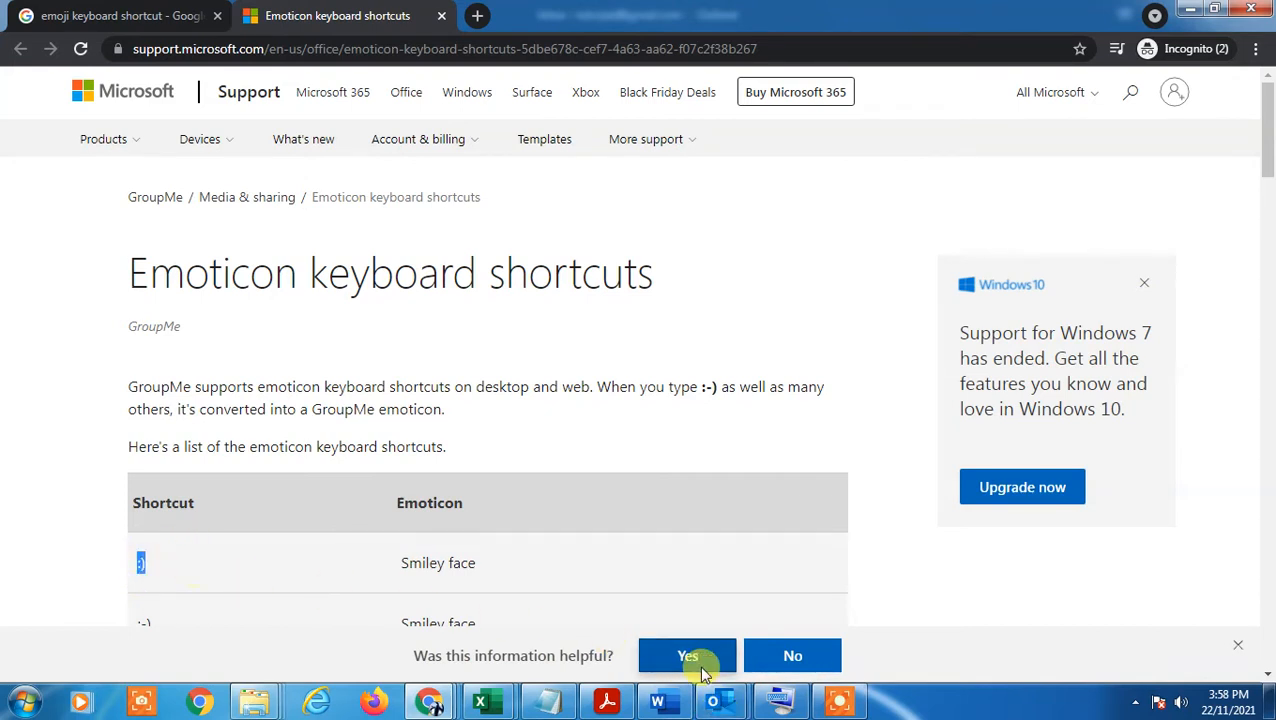
pyautogui.moveTo(720, 700)
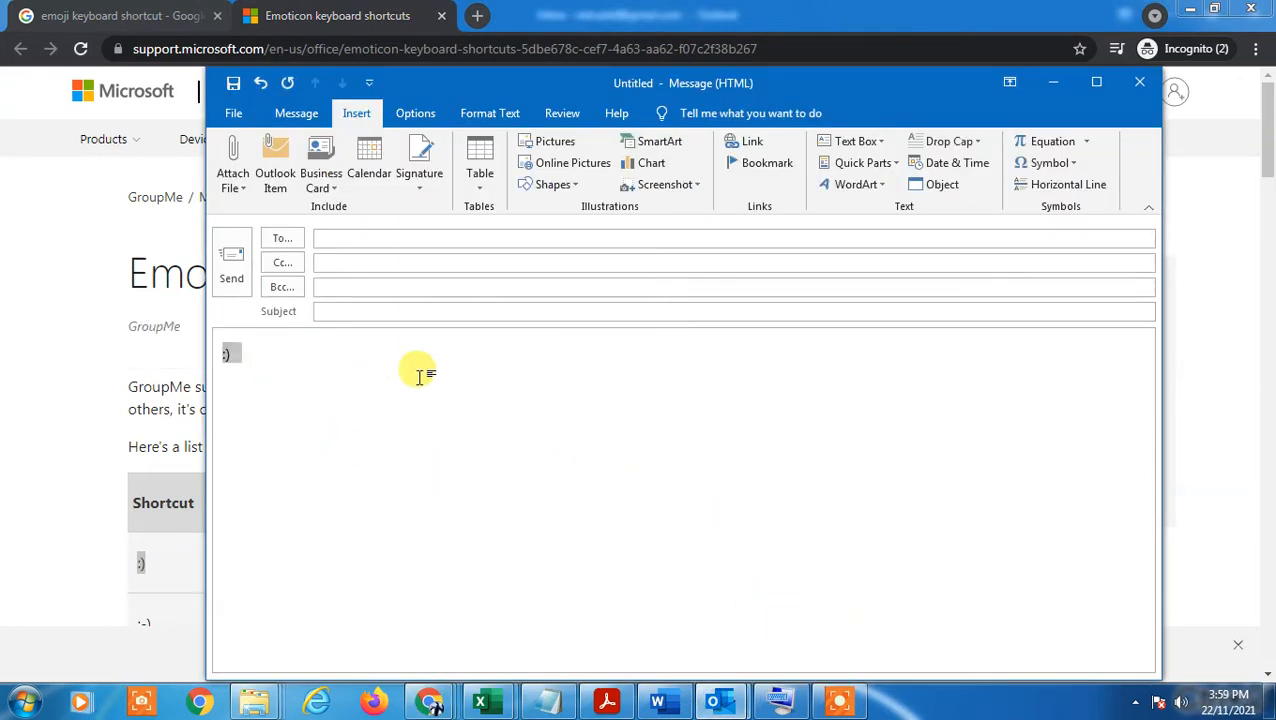
# Dismiss the licensing warning and type :) on a new line so it becomes a smiley emoji
pyautogui.click(20, 699)
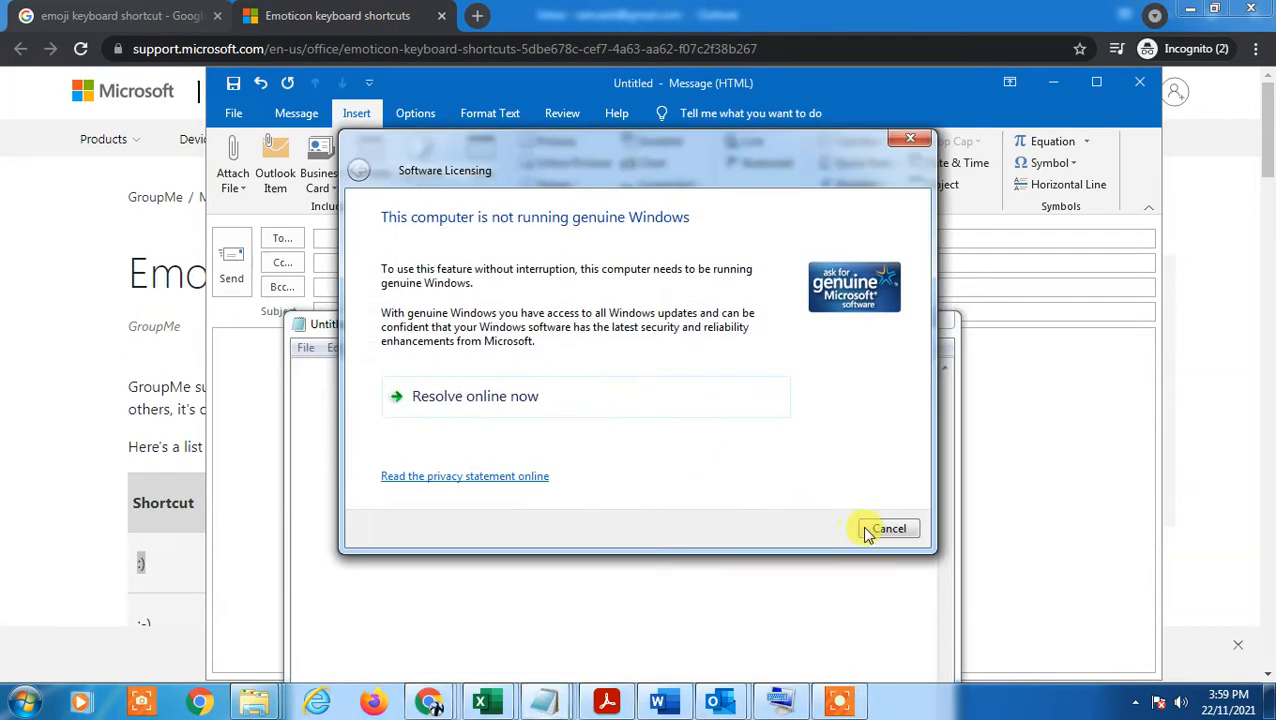
pyautogui.click(888, 528)
pyautogui.write(':)')
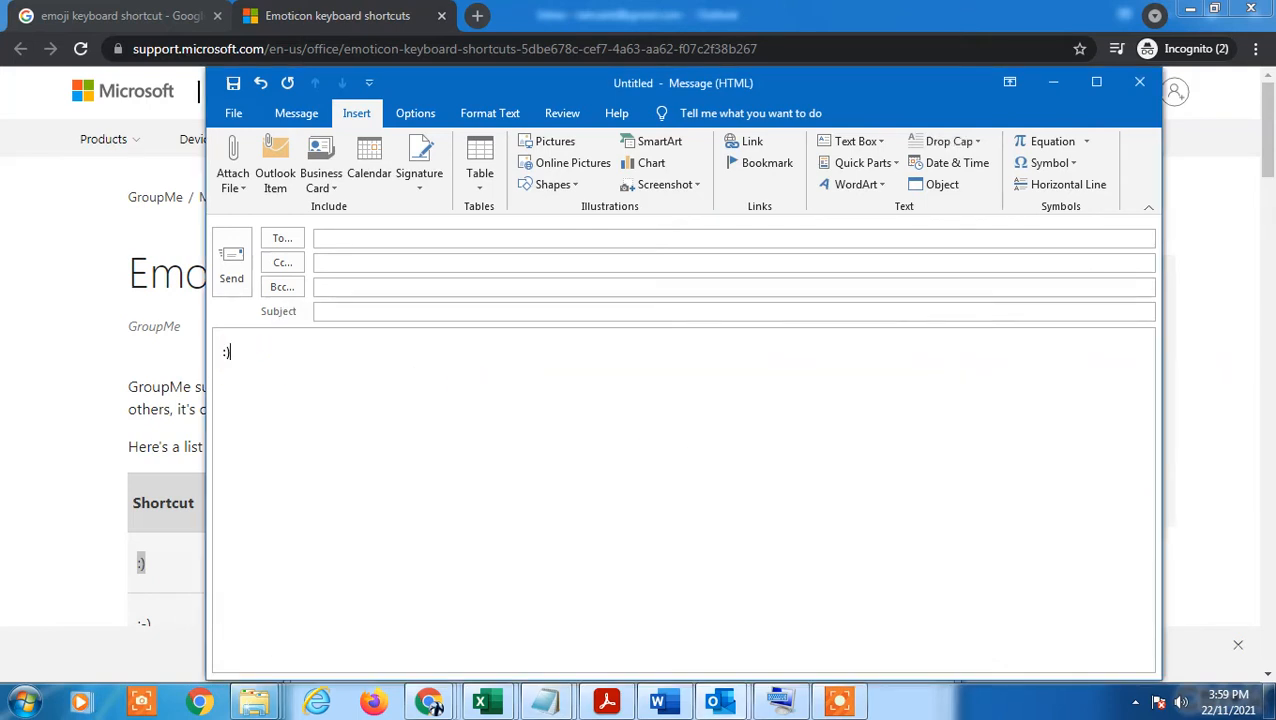
pyautogui.press('enter')
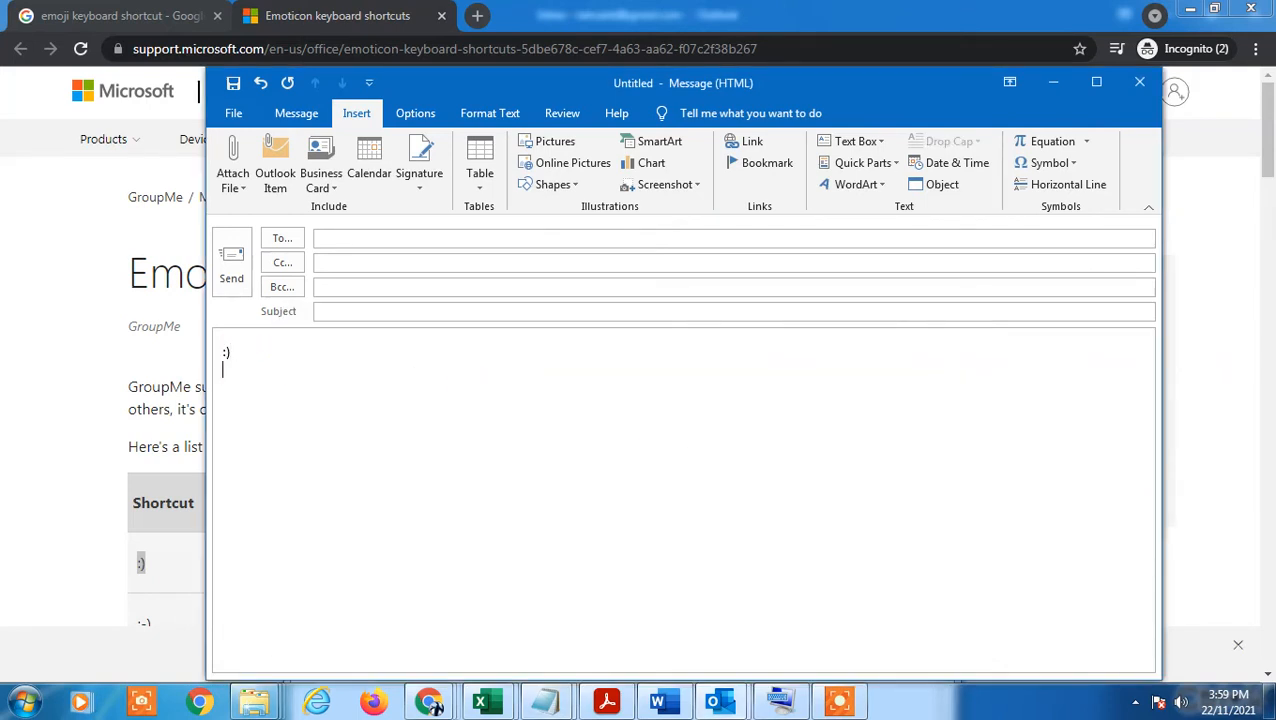
pyautogui.press('enter')
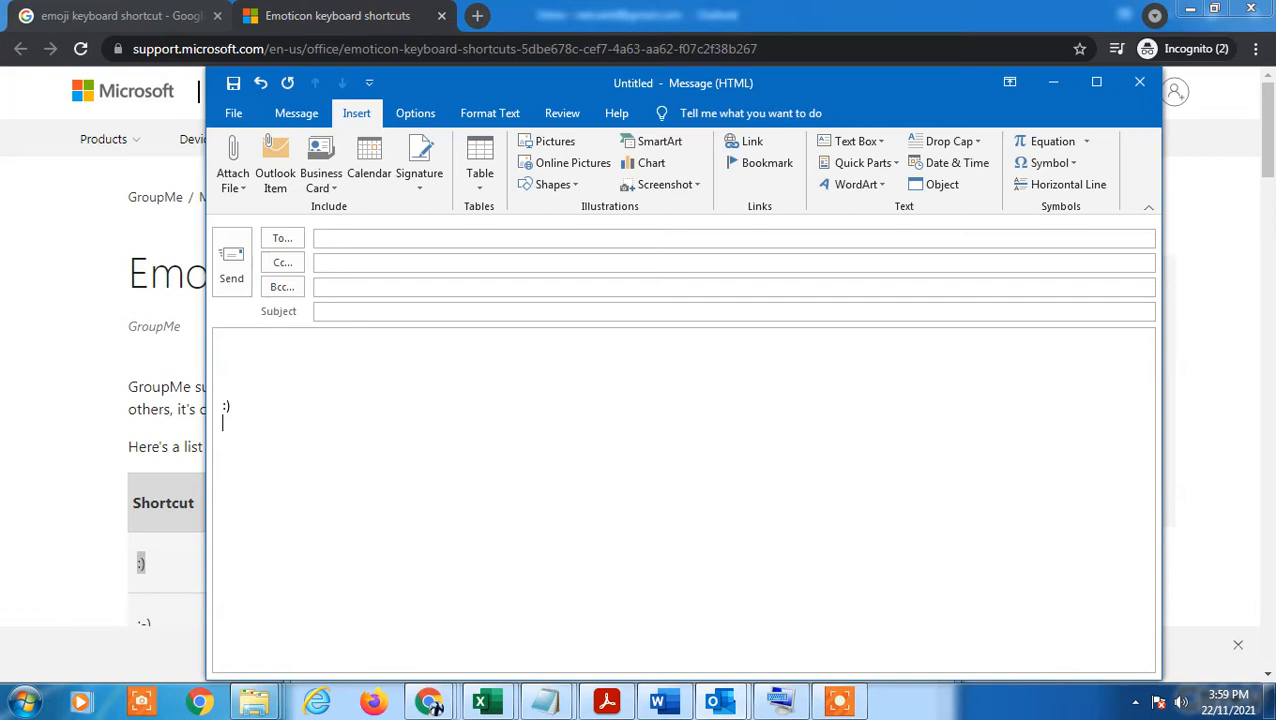
pyautogui.write(':)')
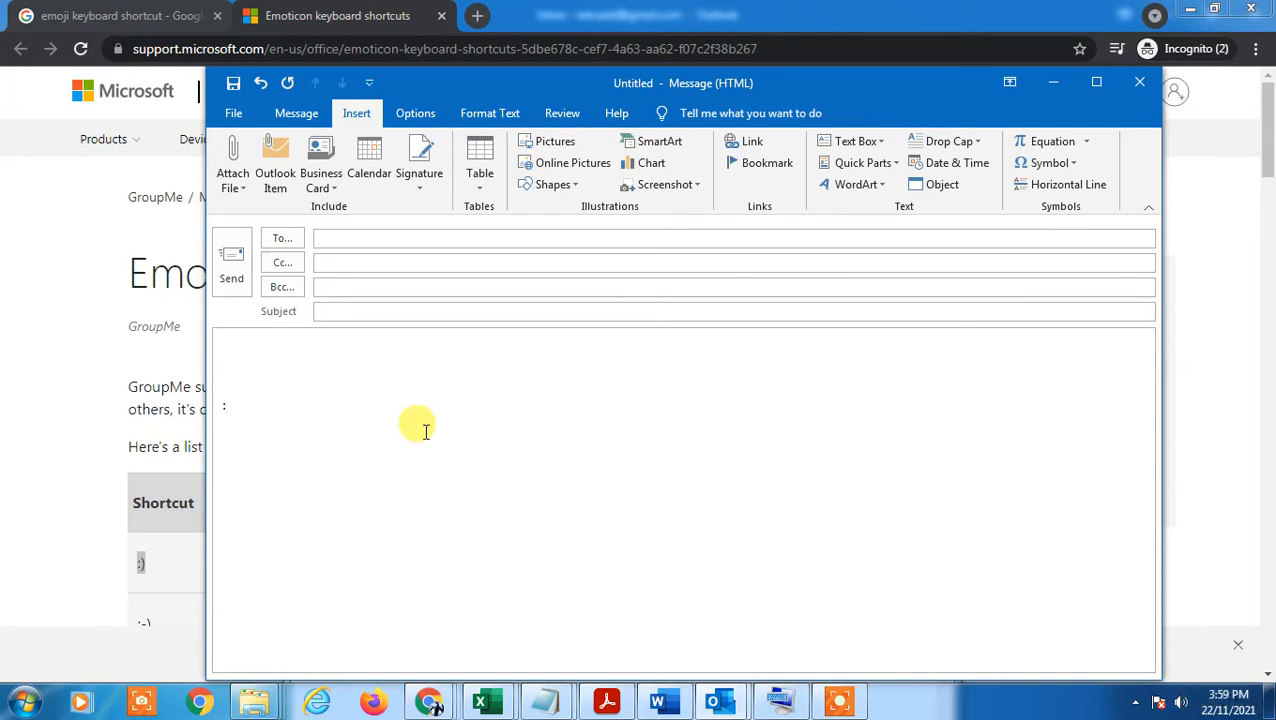
pyautogui.write(')')
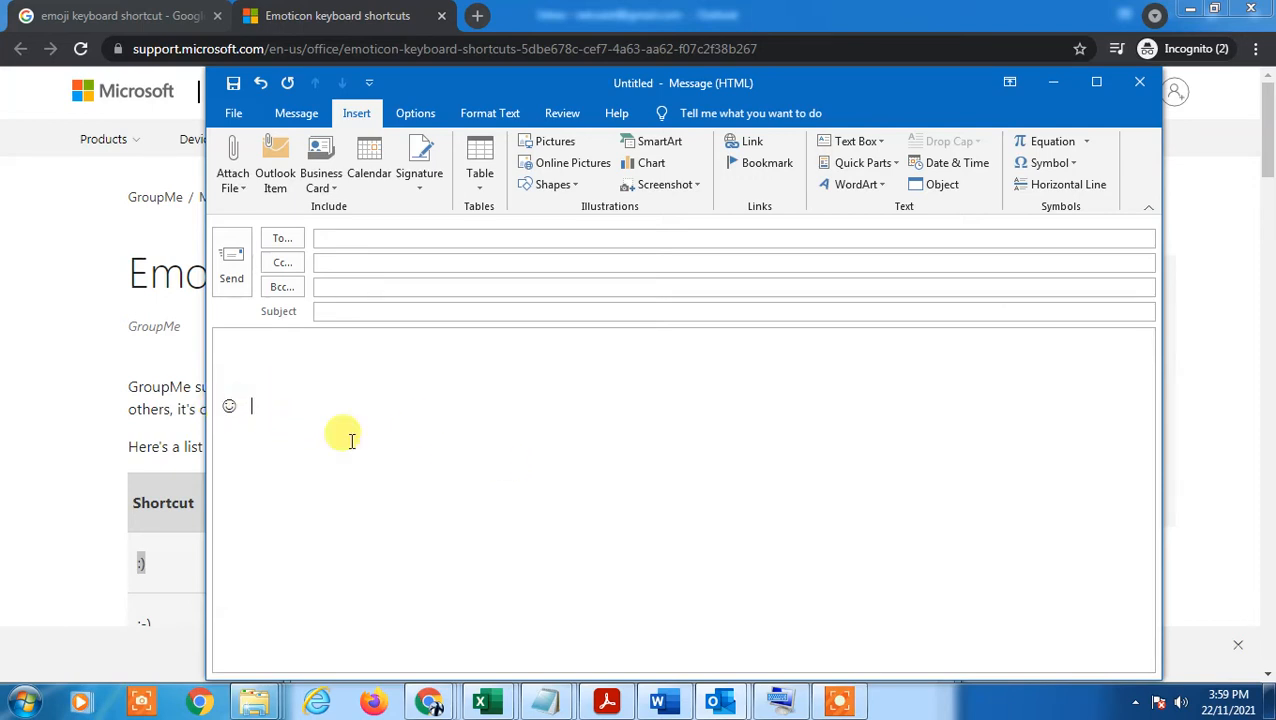
pyautogui.click(115, 15)
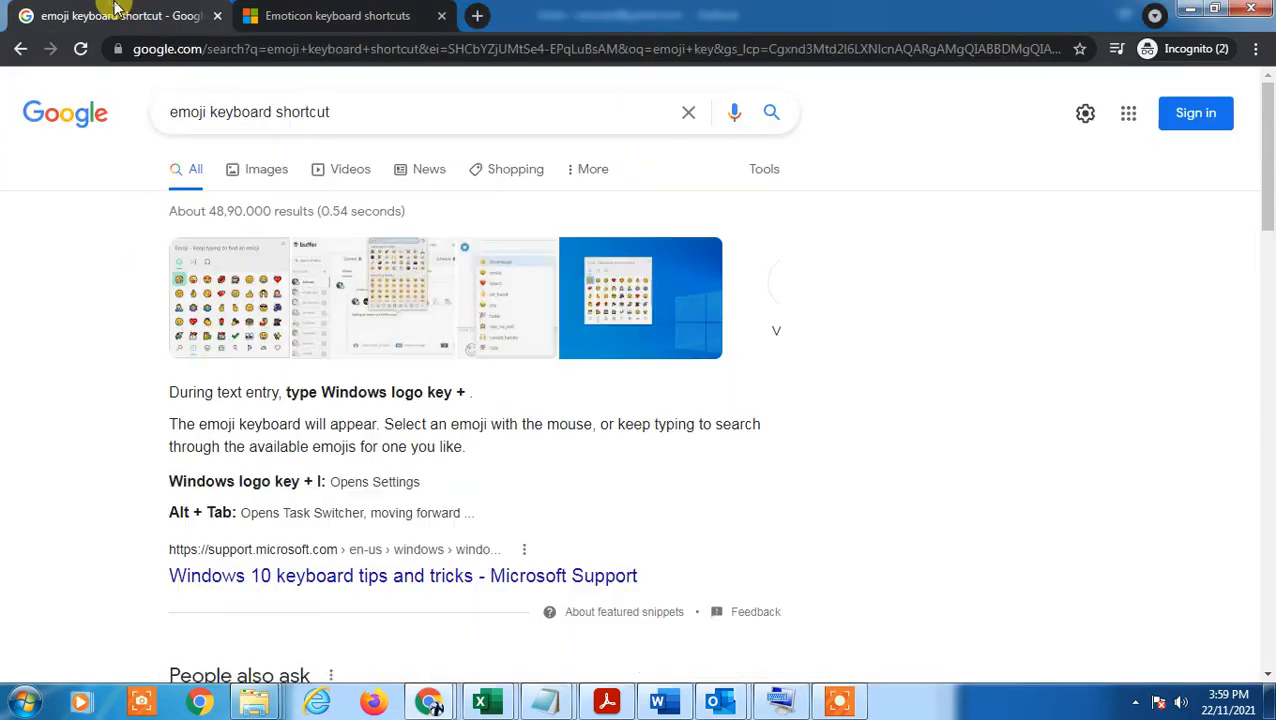
# Select the Winky face code in Chrome's shortcut table, then return to the Outlook message
pyautogui.click(337, 15)
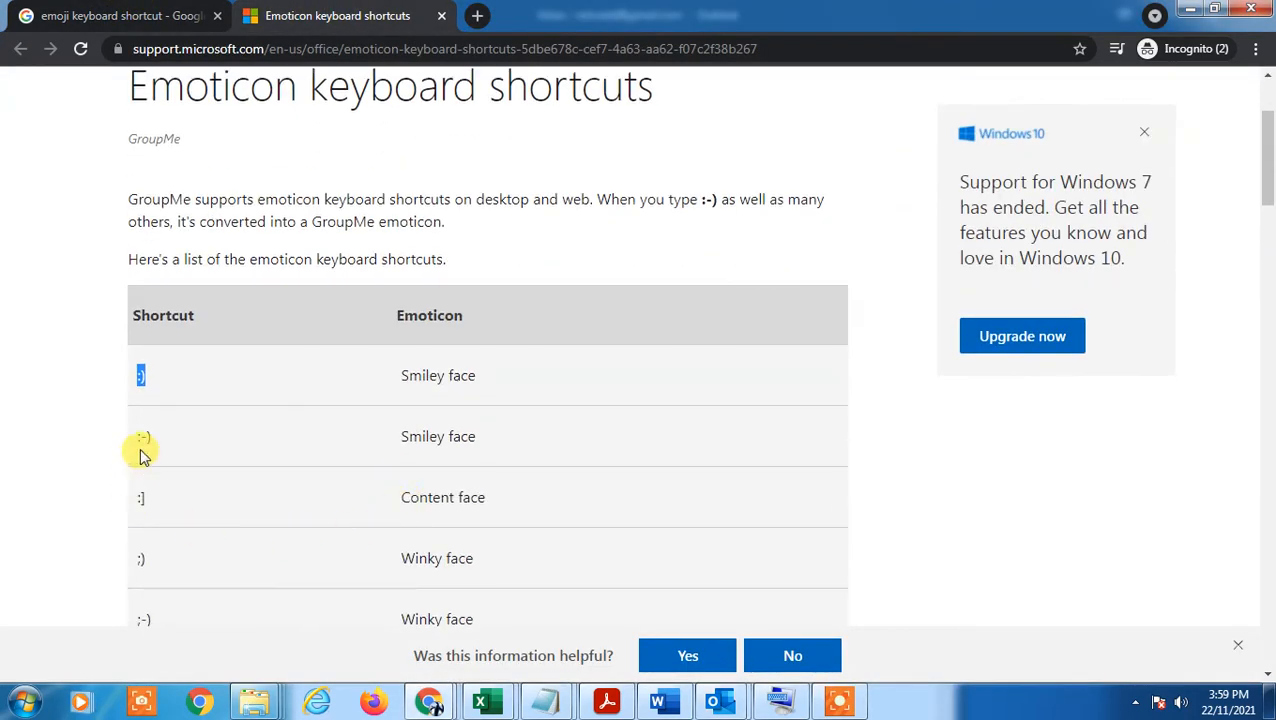
pyautogui.scroll(-3)
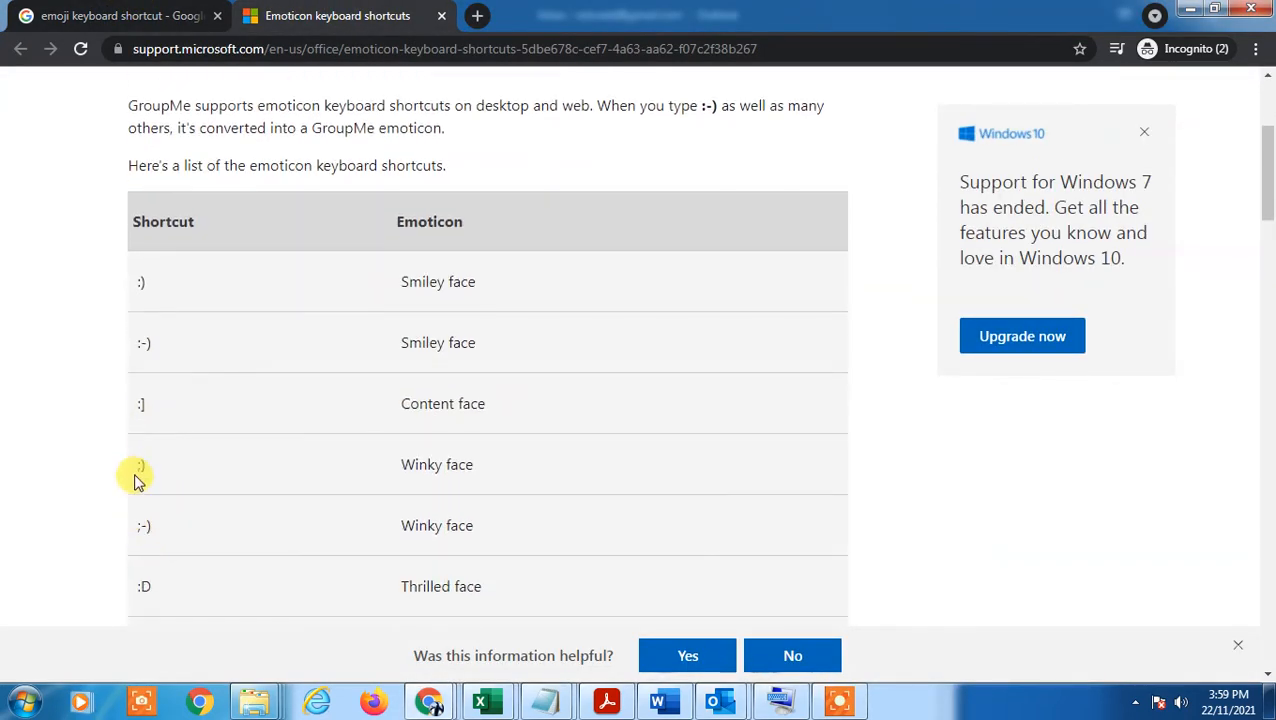
pyautogui.doubleClick(140, 464)
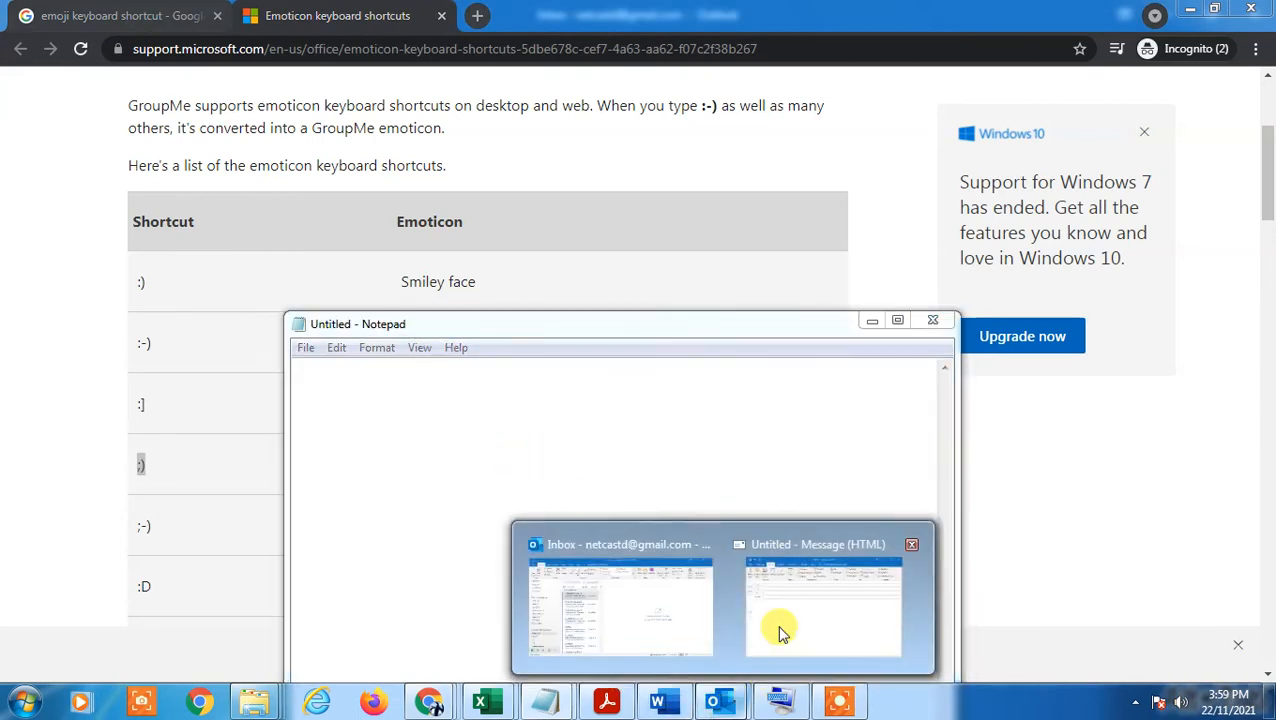
pyautogui.click(822, 608)
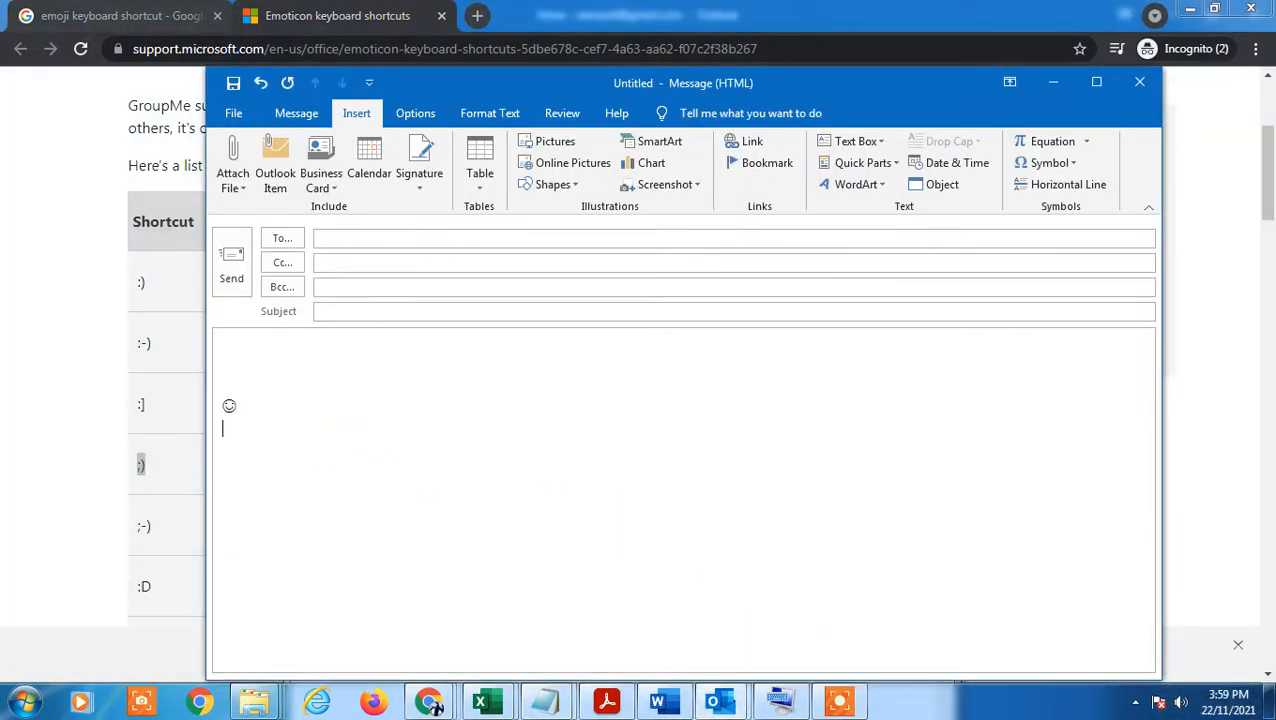
# Type ;) below the smiley so AutoCorrect turns it into a winking face emoji
pyautogui.write(';)')
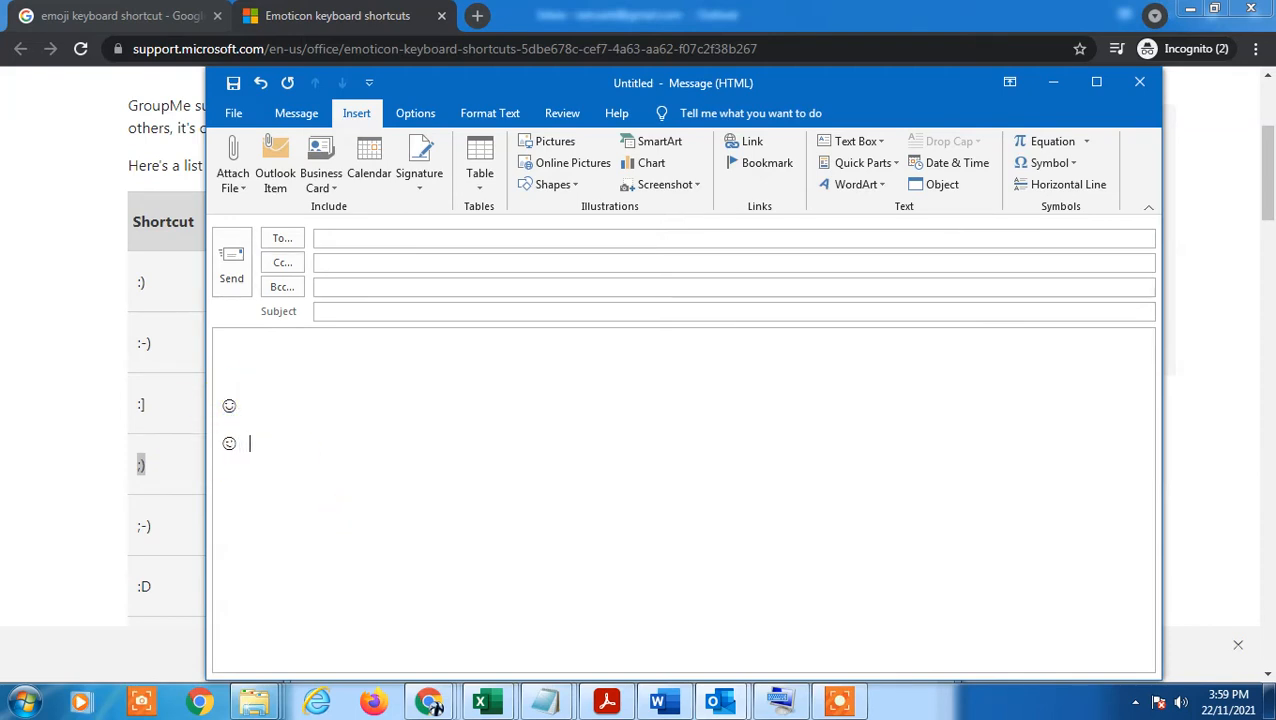
pyautogui.moveTo(459, 417)
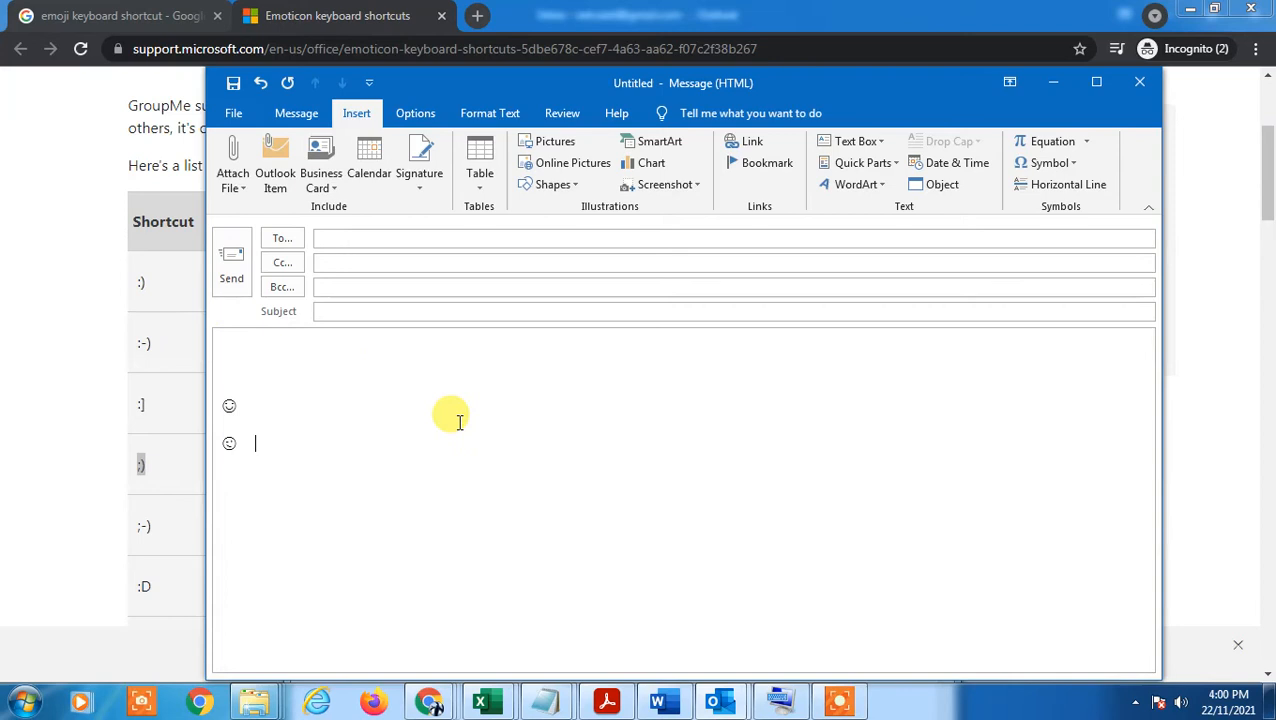
pyautogui.moveTo(1050, 141)
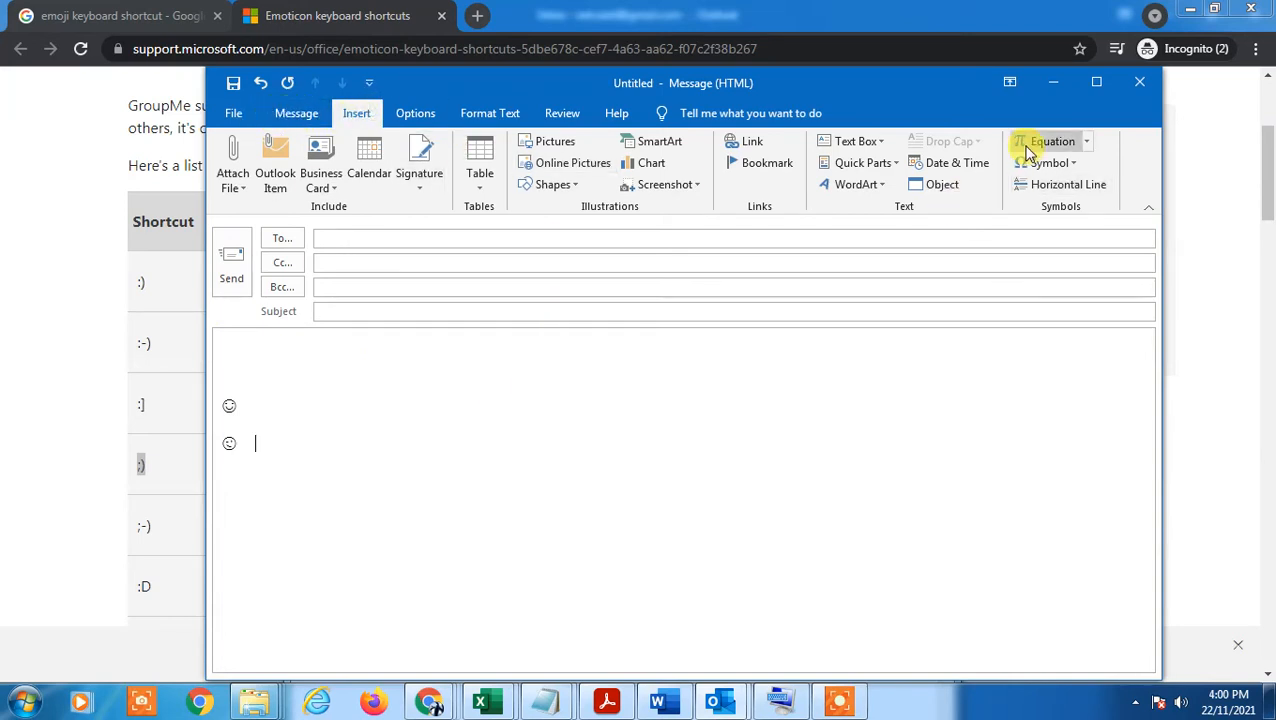
pyautogui.click(1050, 163)
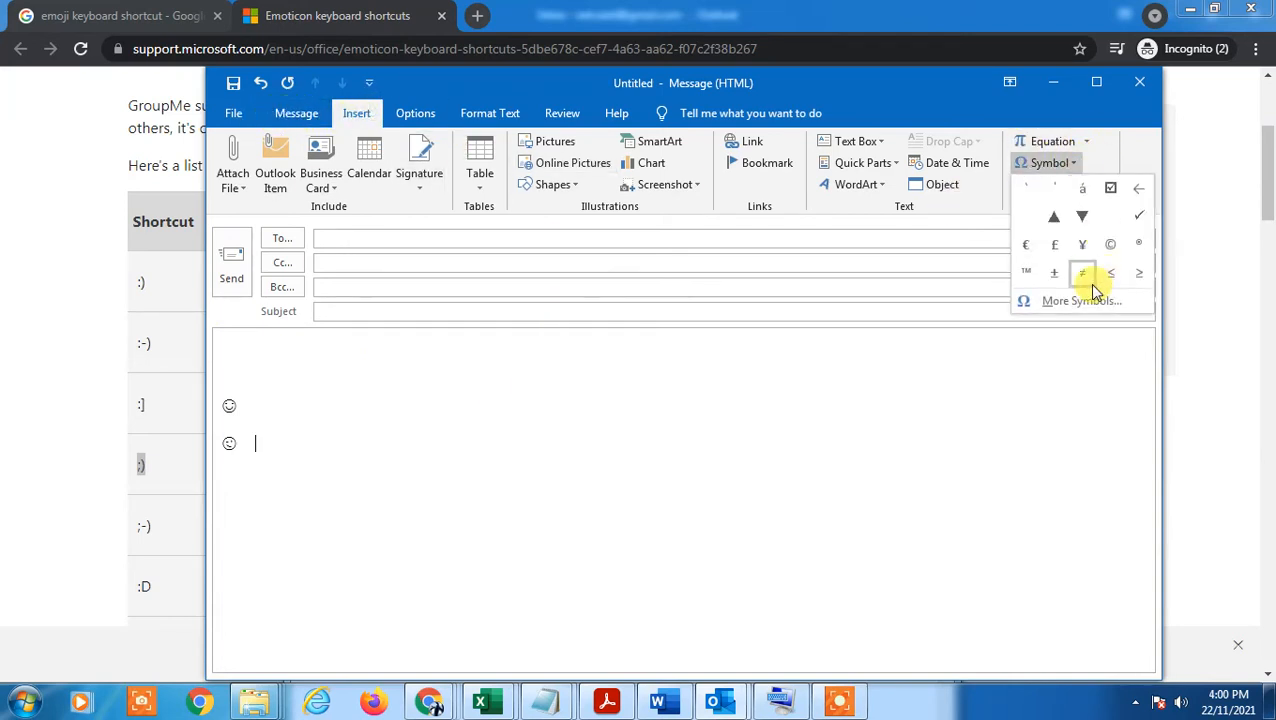
# Open More Symbols and scroll the Font list down to the Wingdings fonts
pyautogui.click(1082, 300)
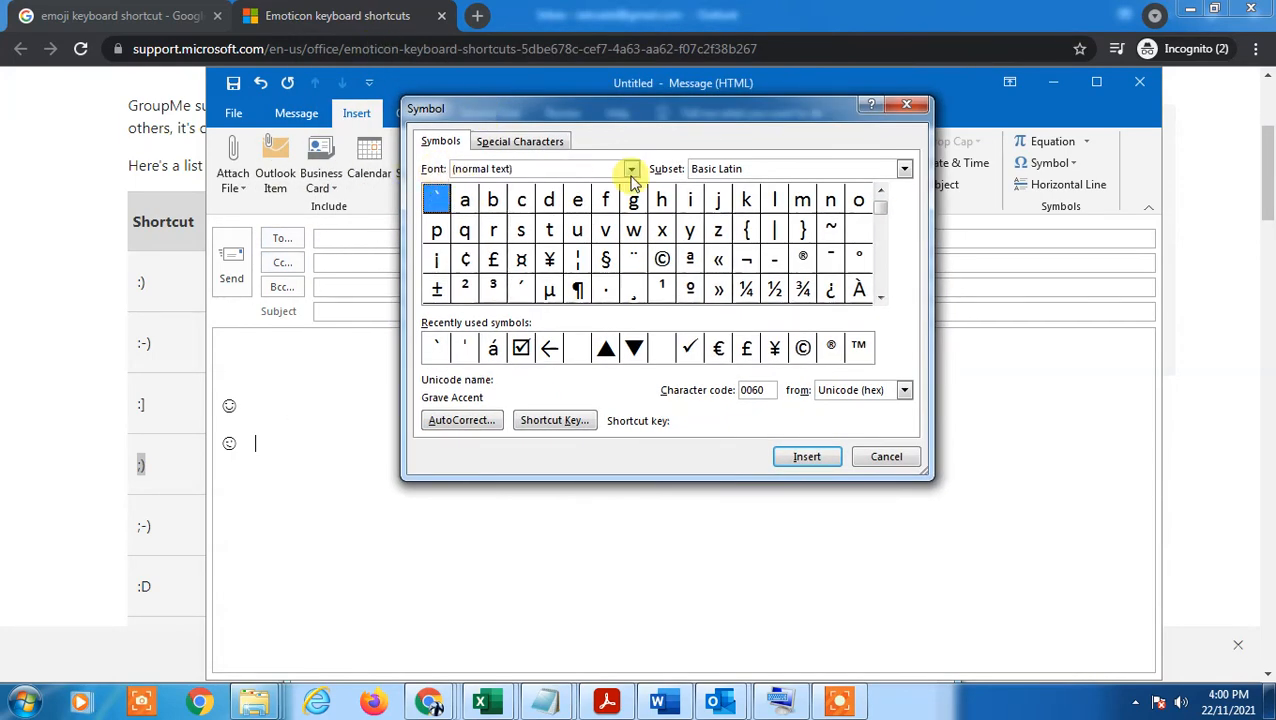
pyautogui.click(630, 168)
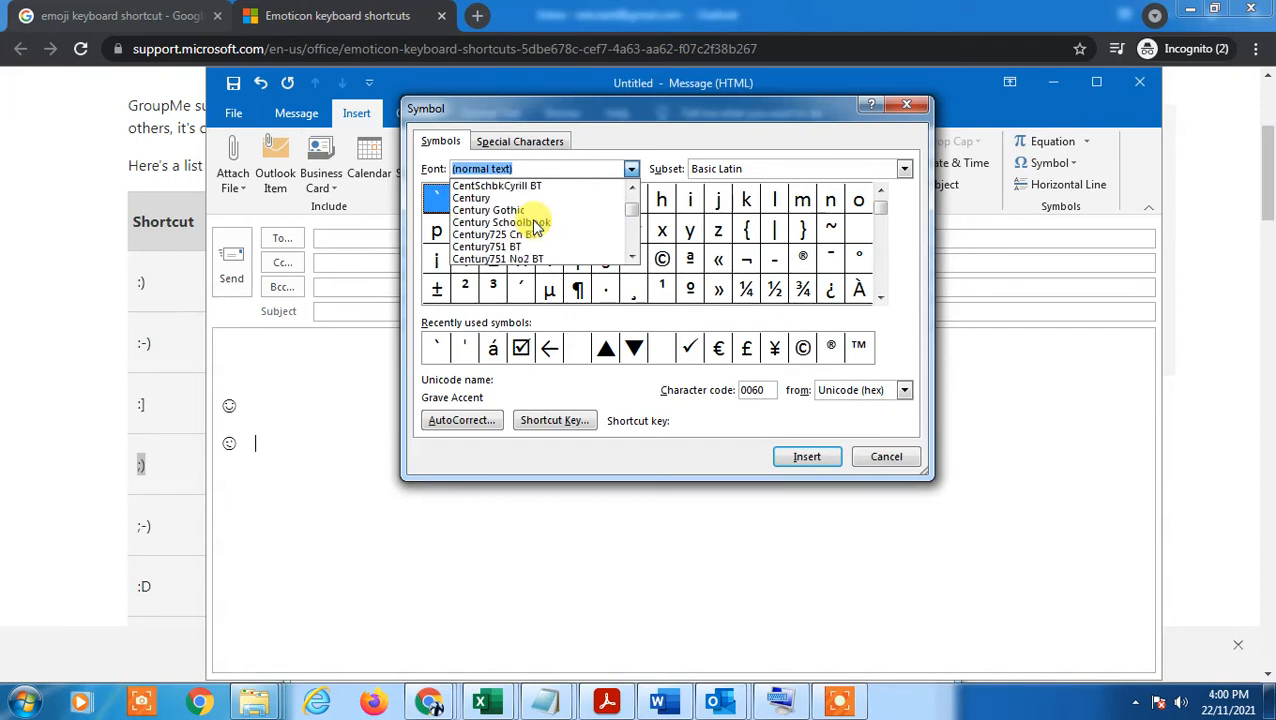
pyautogui.scroll(-3)
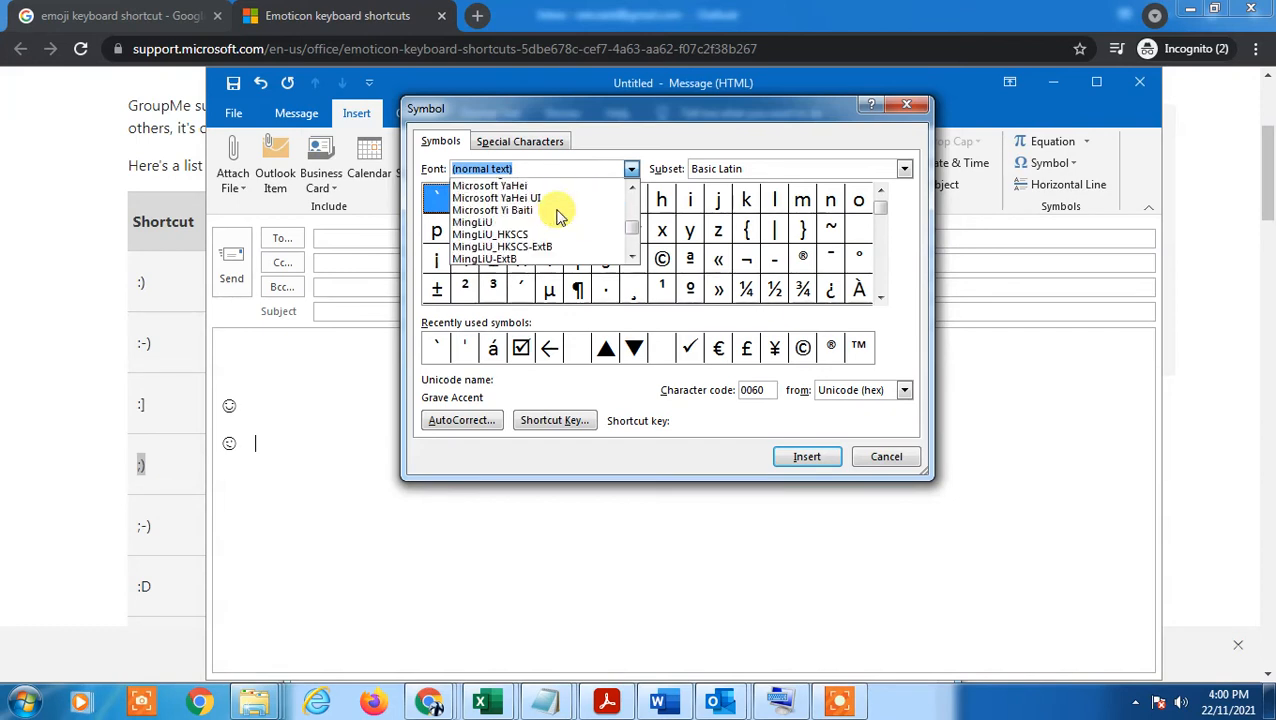
pyautogui.scroll(-3)
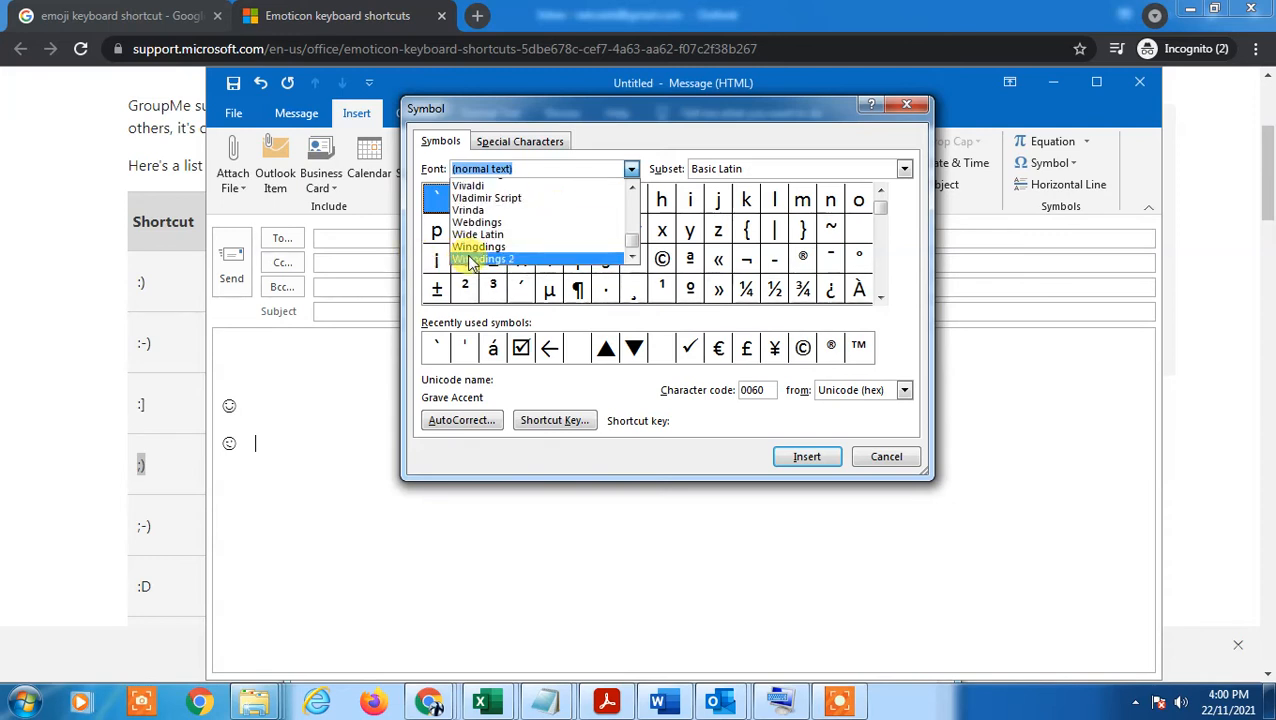
# Insert the Wingdings frowning face (character code 76) after the winking face, then close Symbol
pyautogui.click(477, 246)
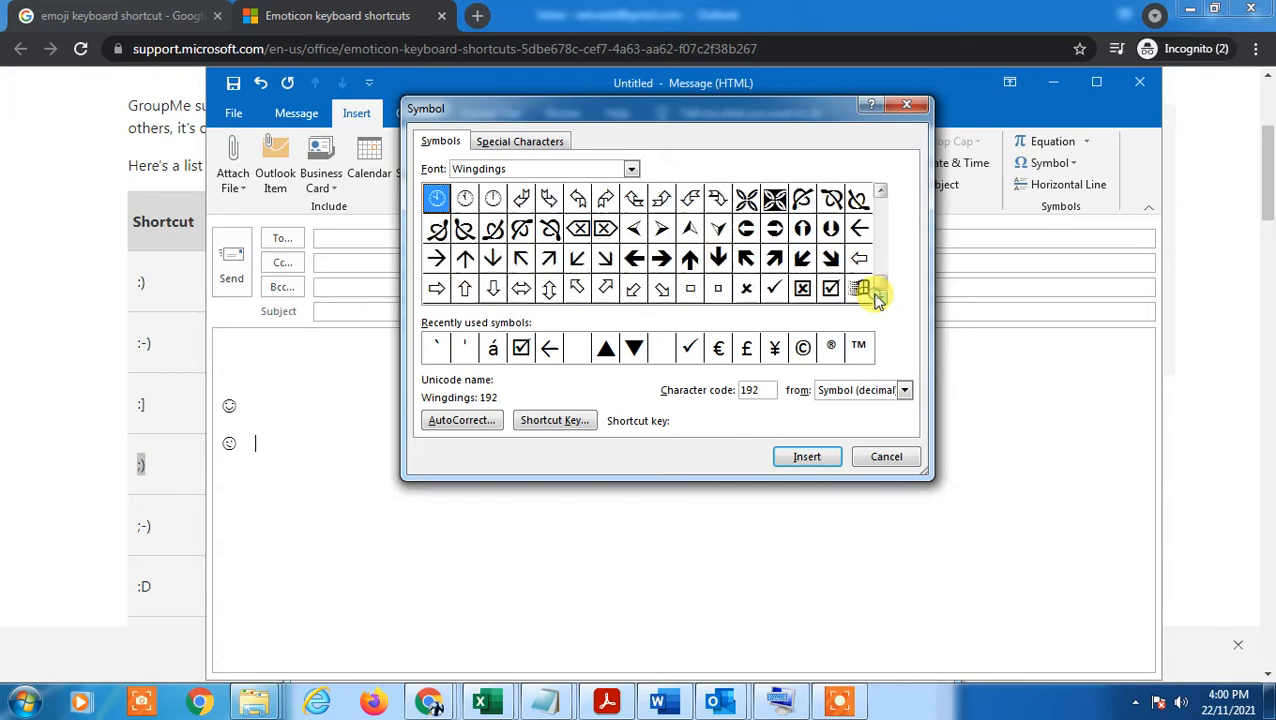
pyautogui.click(879, 191)
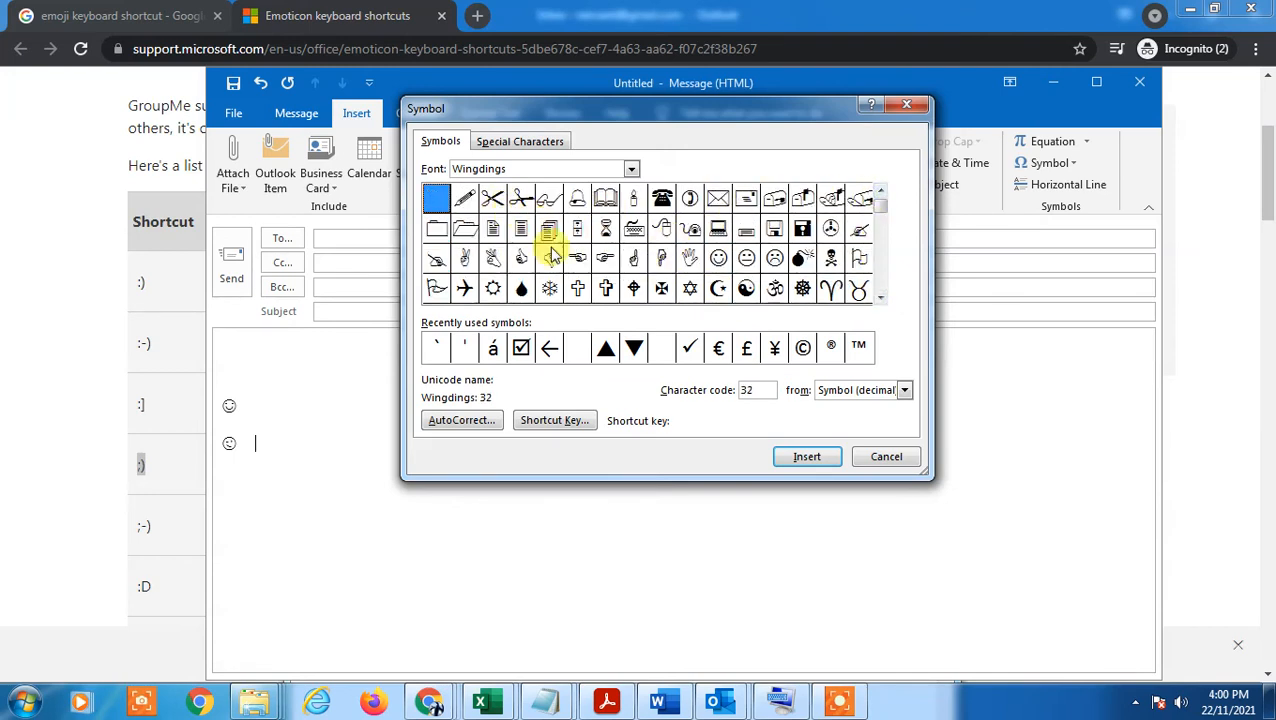
pyautogui.click(774, 258)
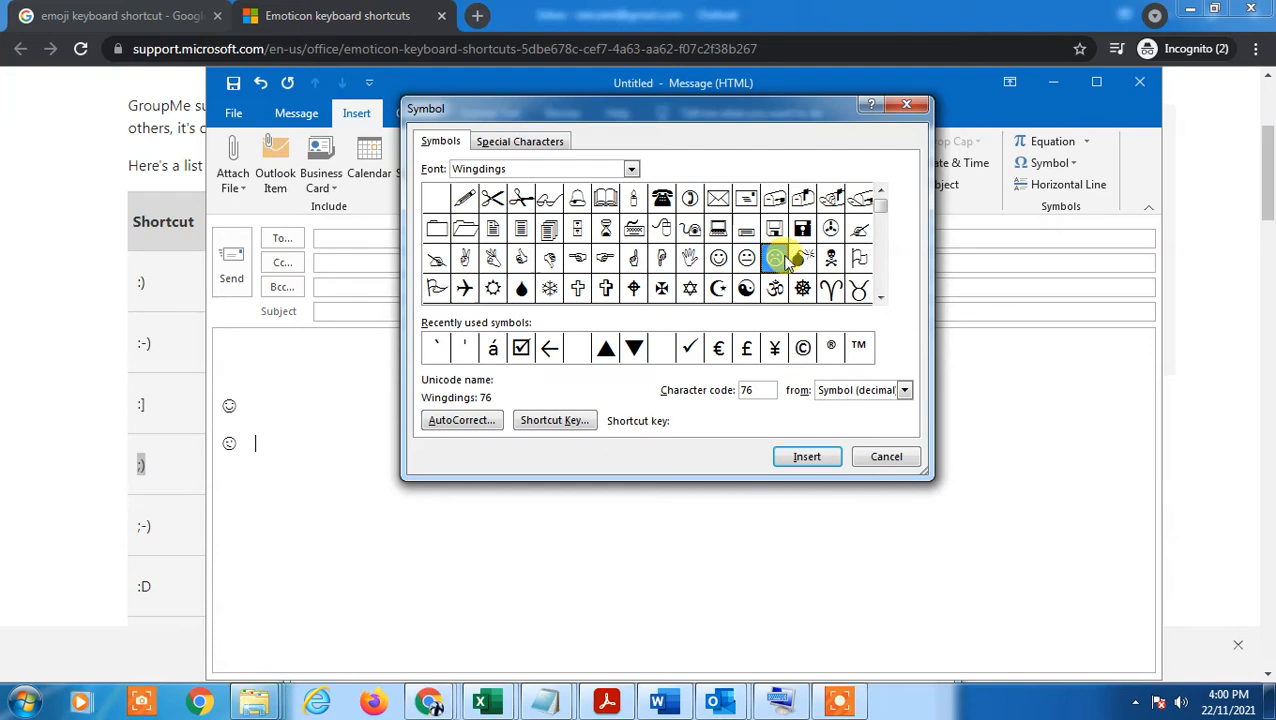
pyautogui.click(775, 258)
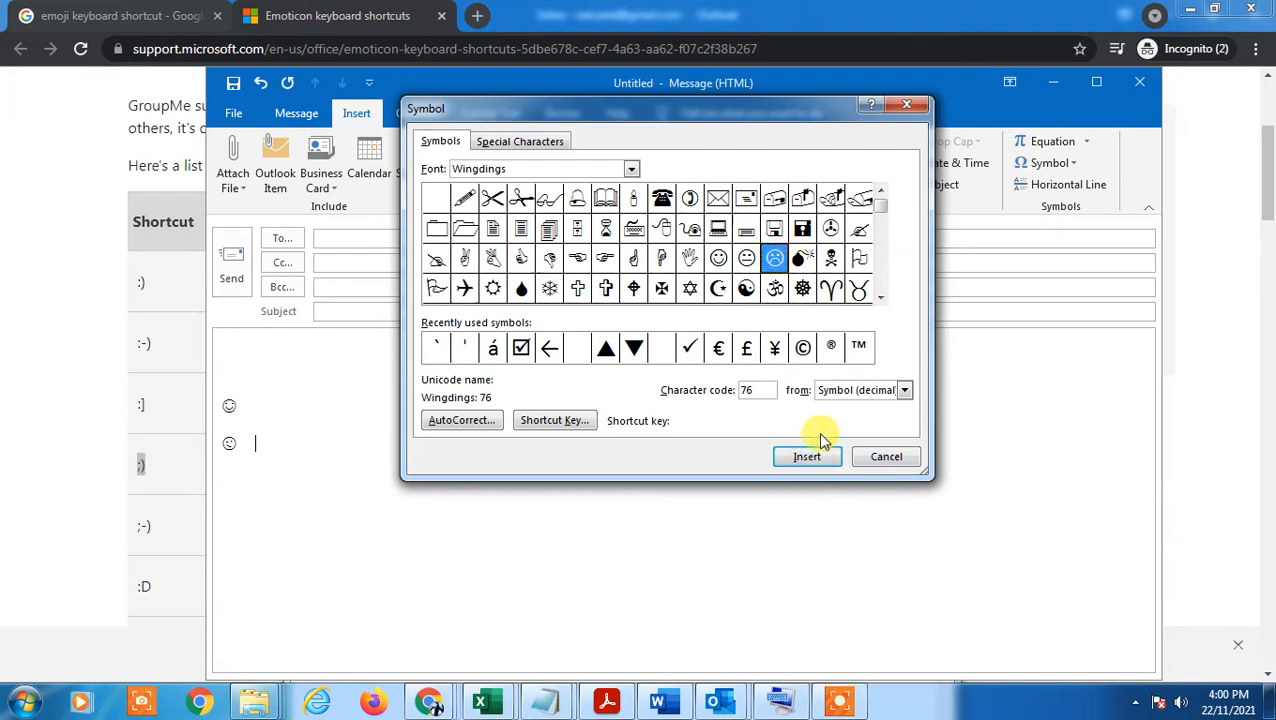
pyautogui.click(807, 456)
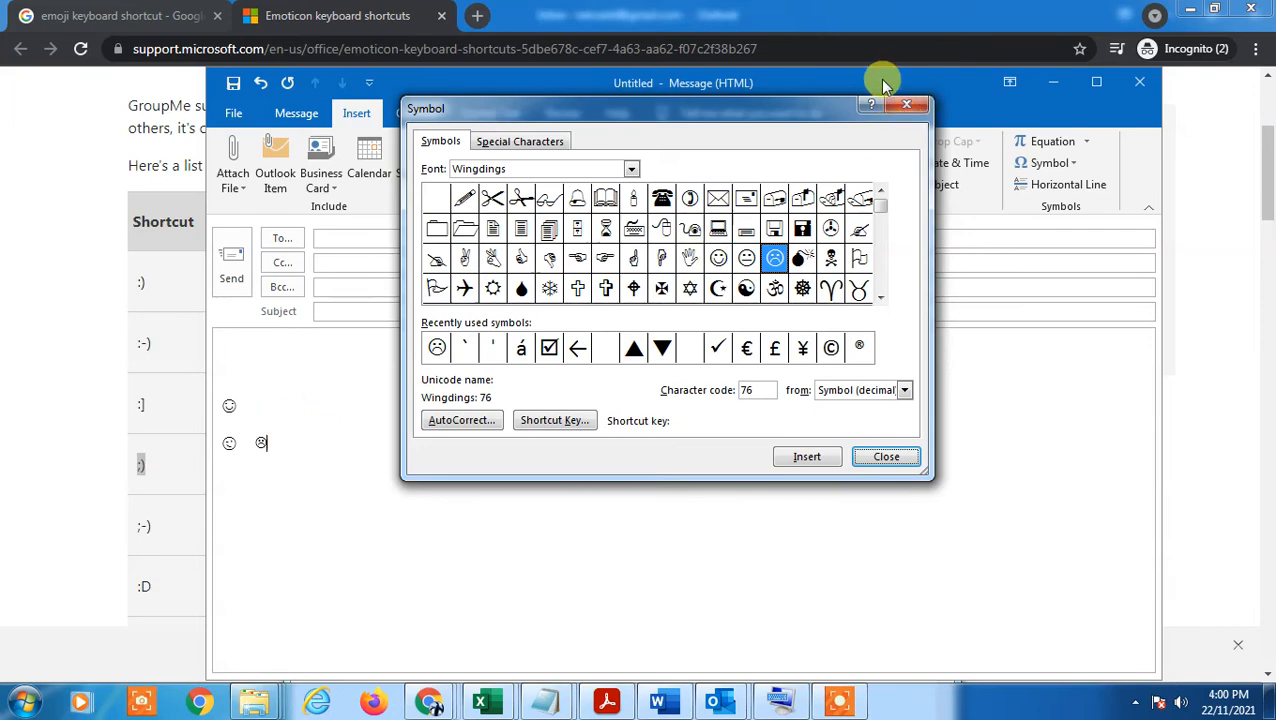
pyautogui.click(885, 456)
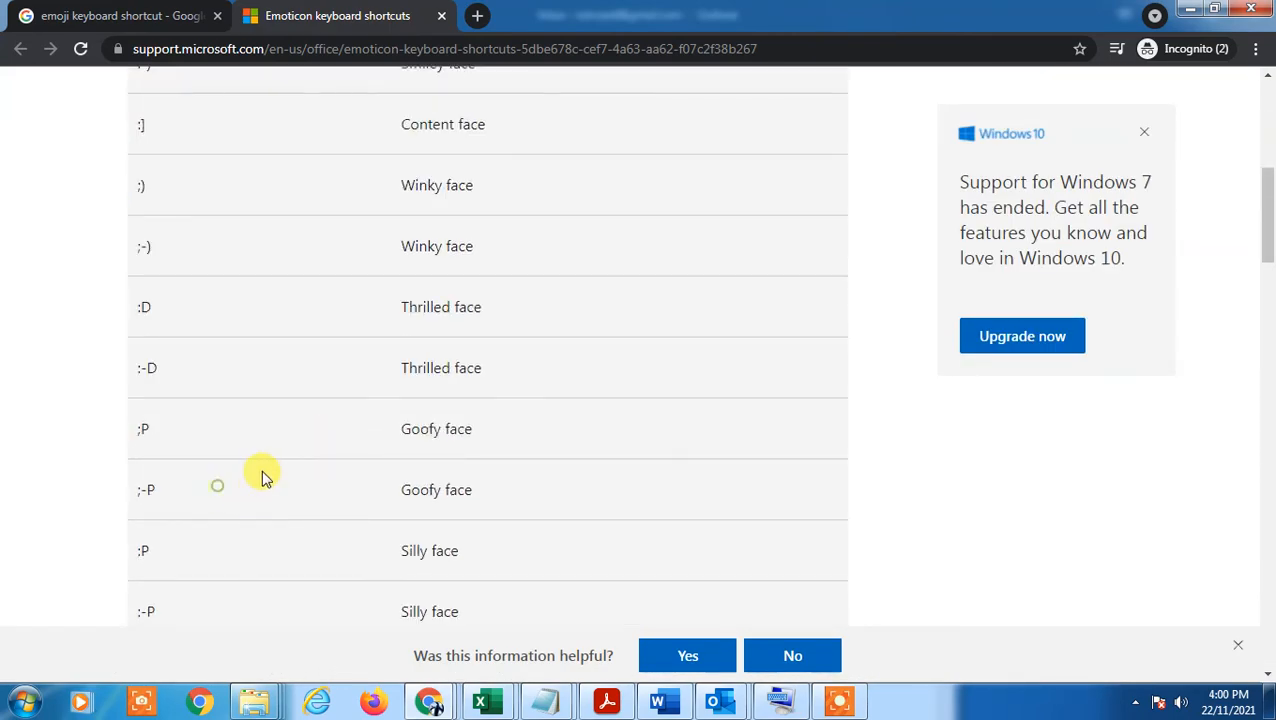
# Select the ;-P goofy face code in Chrome and type ;-P on a new email line
pyautogui.doubleClick(146, 489)
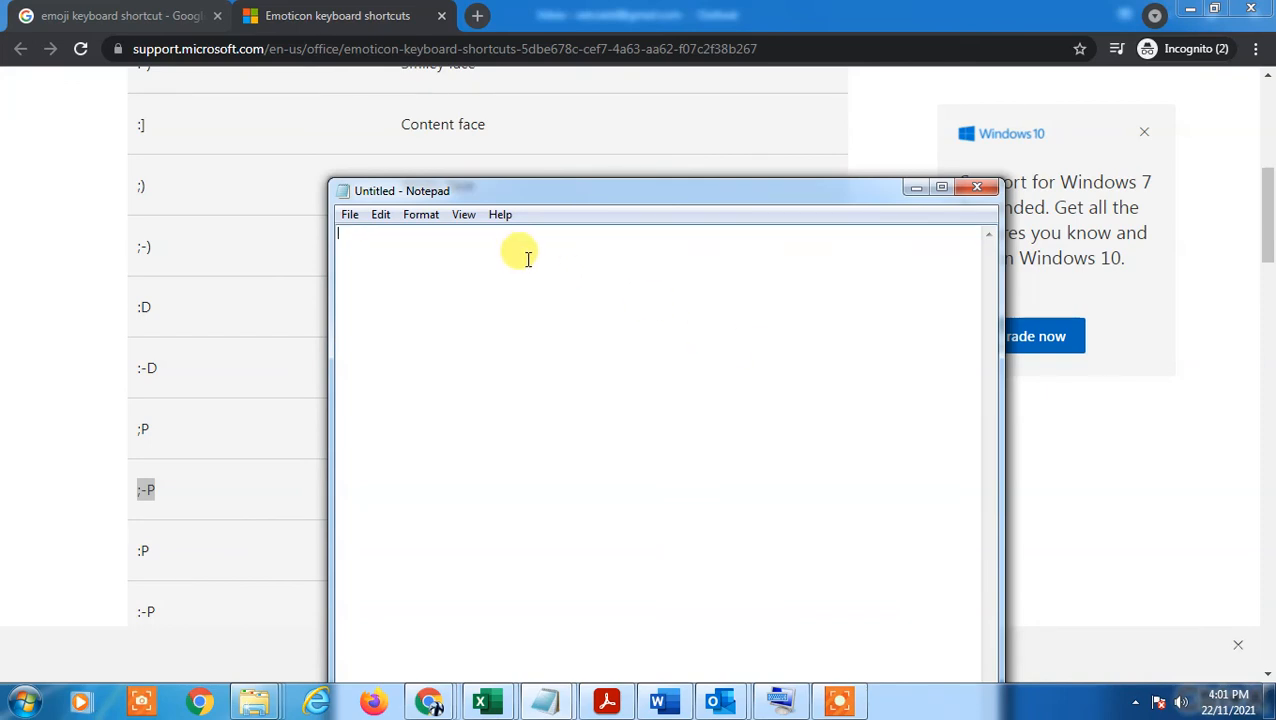
pyautogui.moveTo(617, 611)
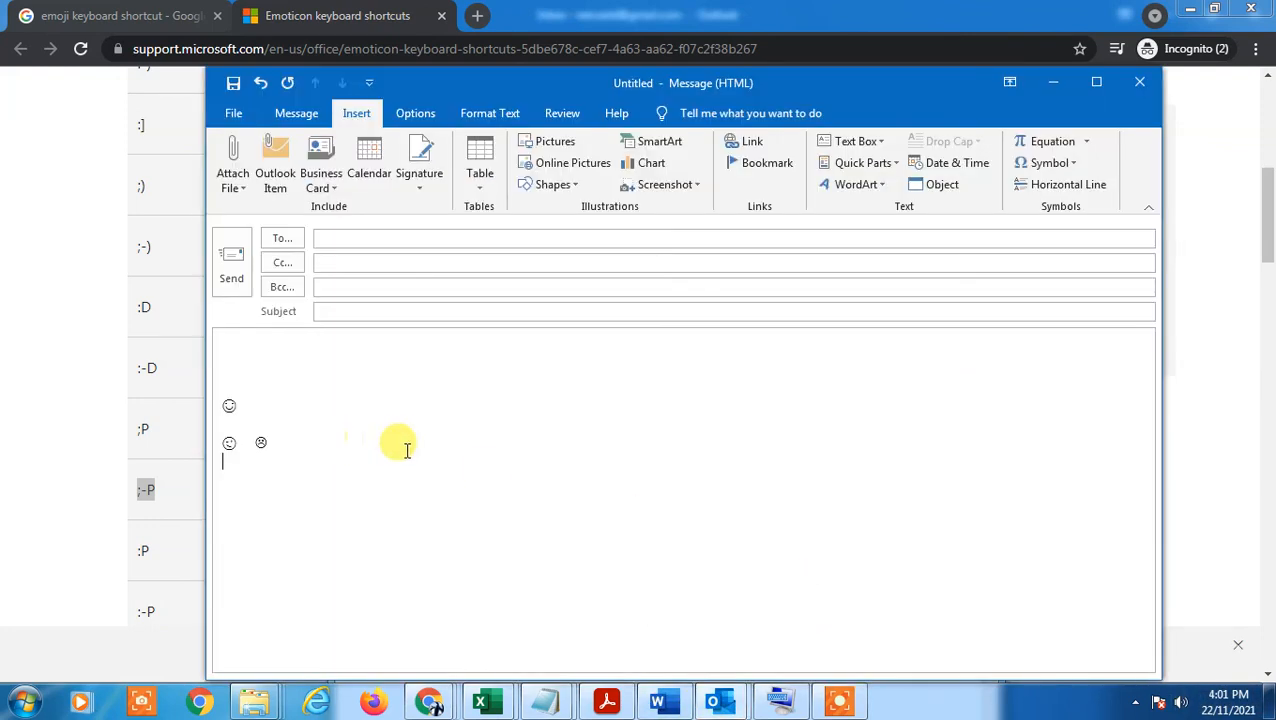
pyautogui.write(';-P')
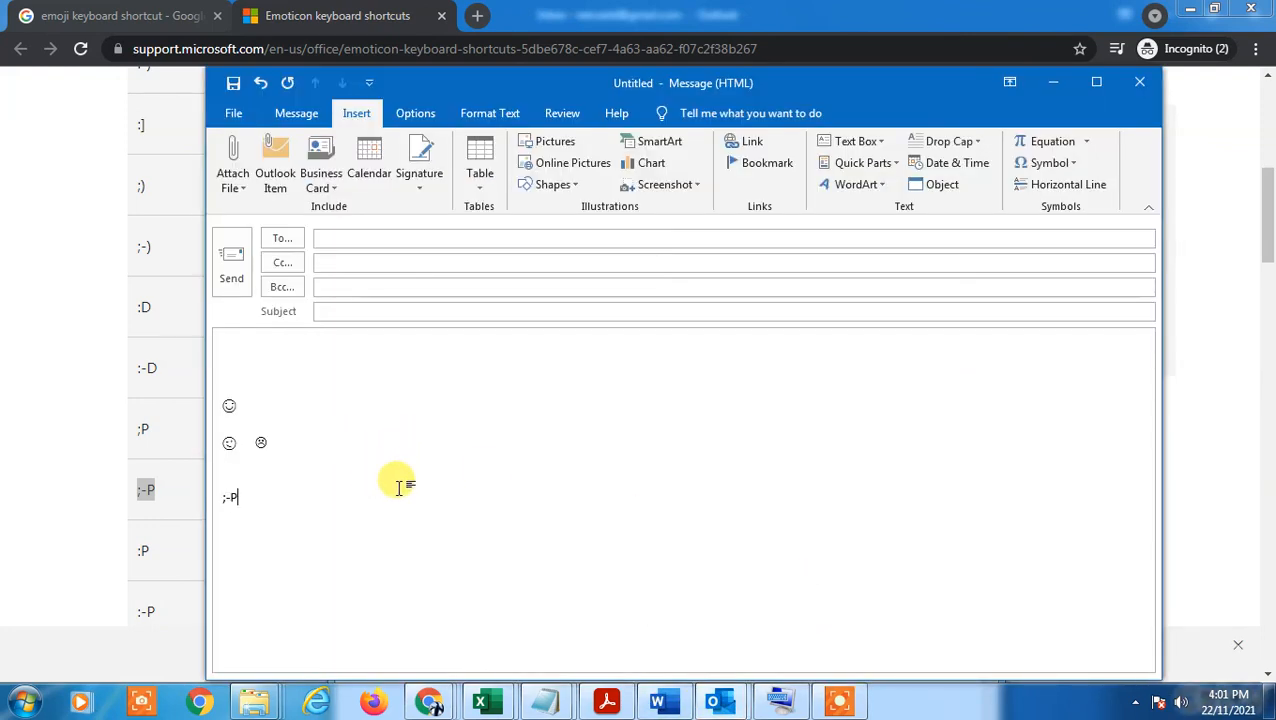